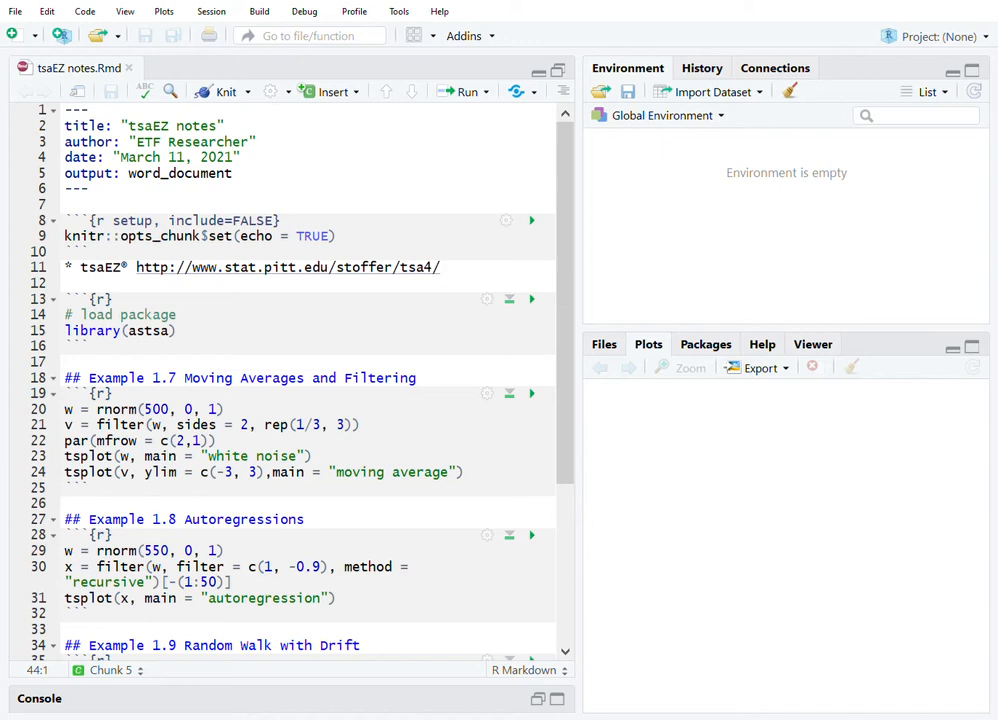
pyautogui.moveTo(165, 338)
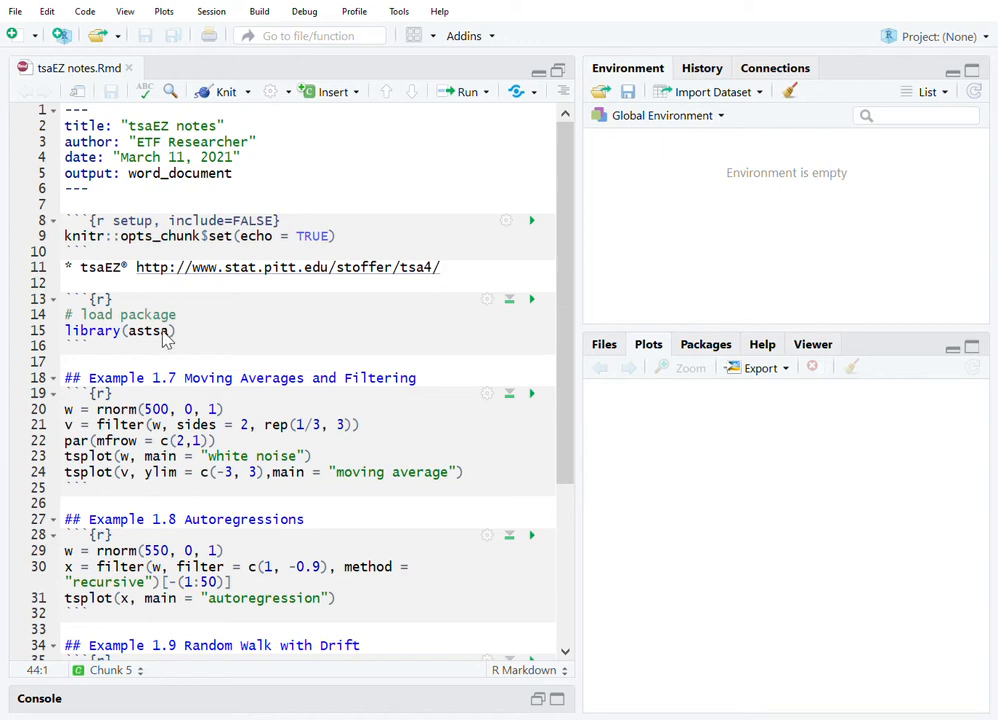
pyautogui.moveTo(230, 322)
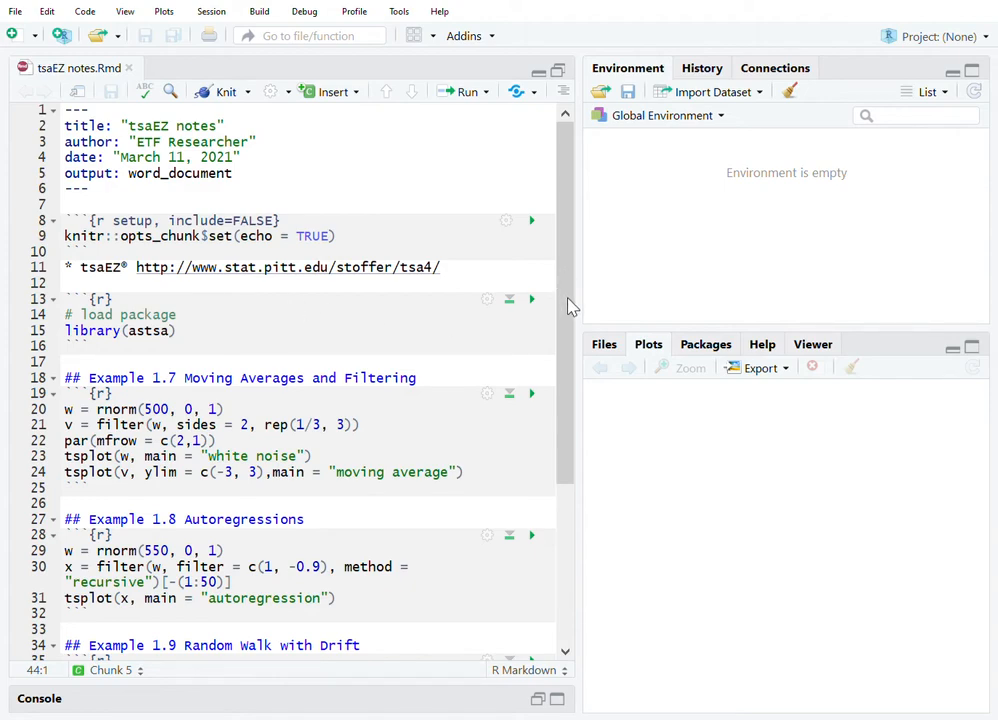
pyautogui.moveTo(35, 607)
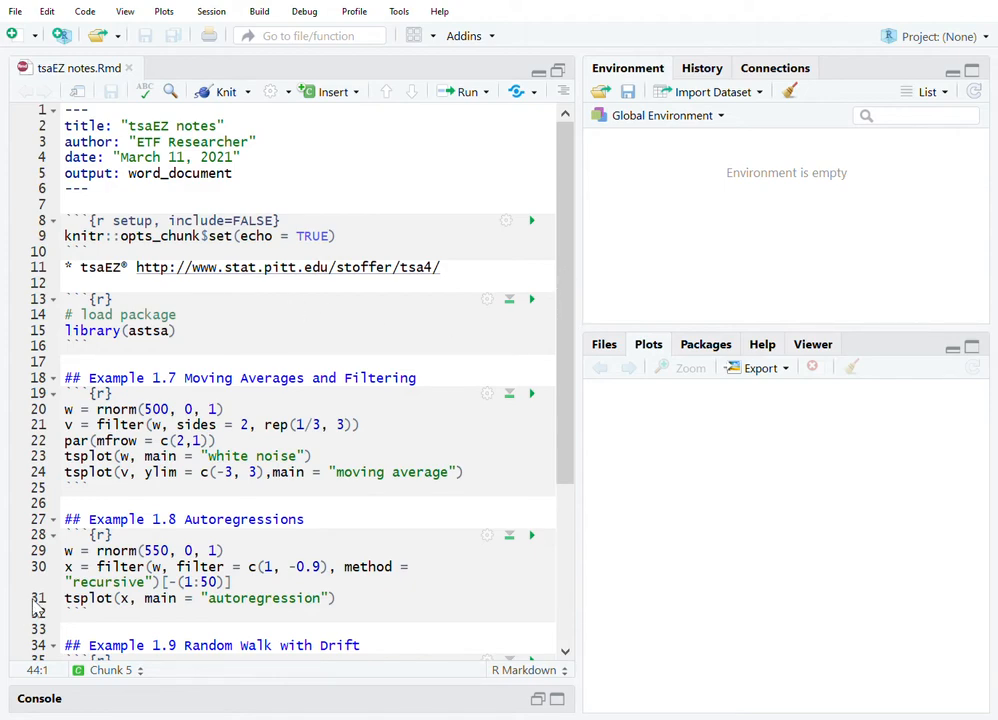
# - Run the Example 1.7 chunk to plot white noise and its moving average inline
pyautogui.scroll(-3)
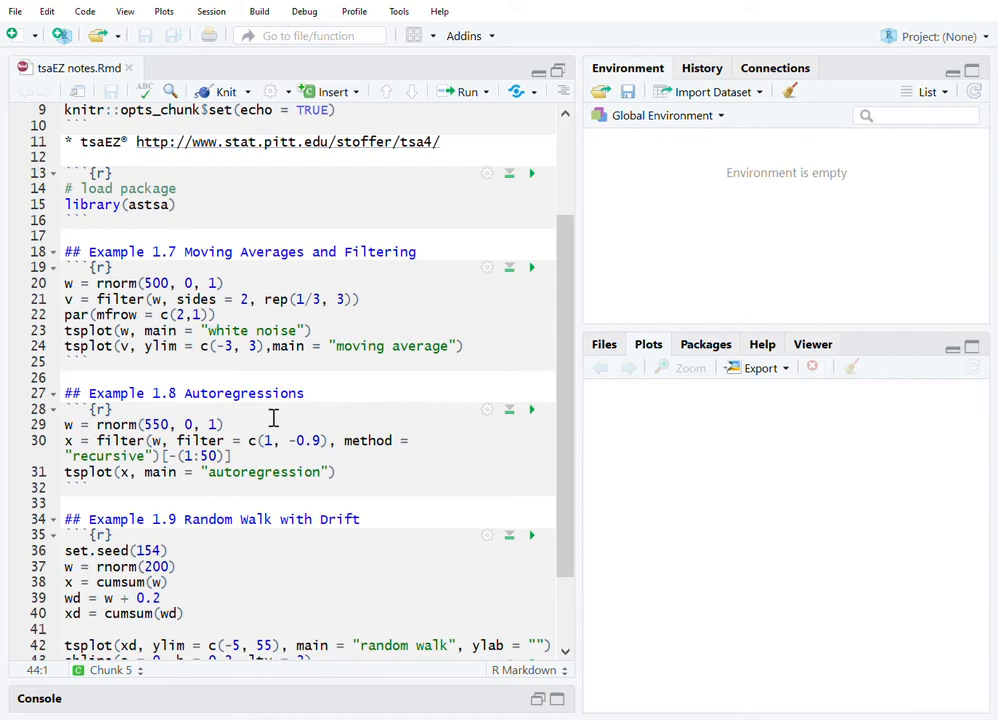
pyautogui.scroll(-3)
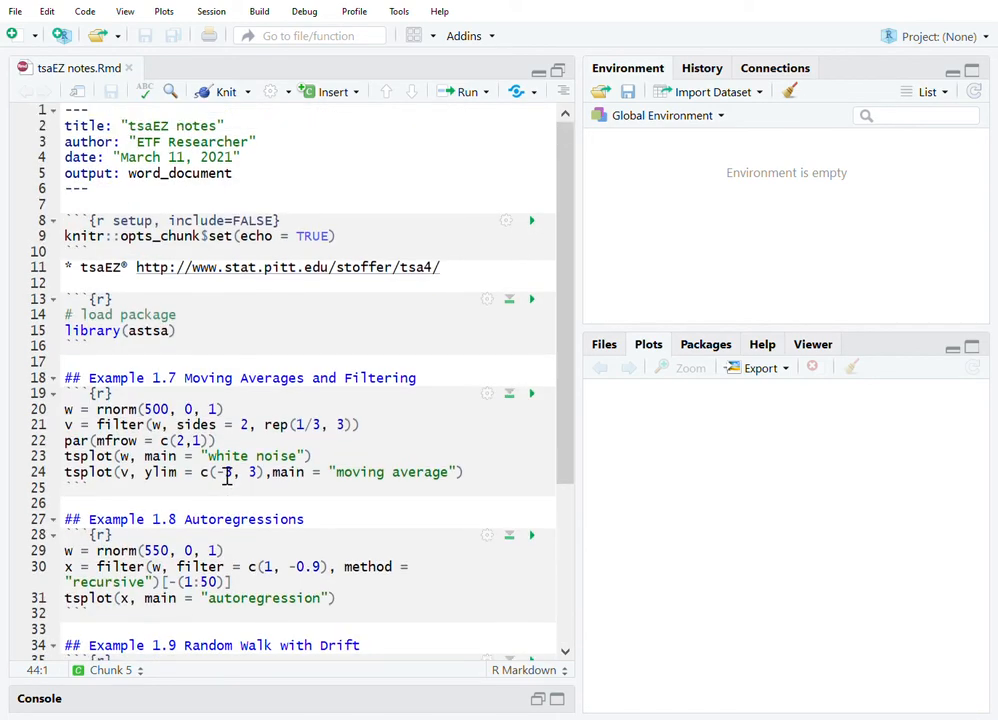
pyautogui.scroll(-3)
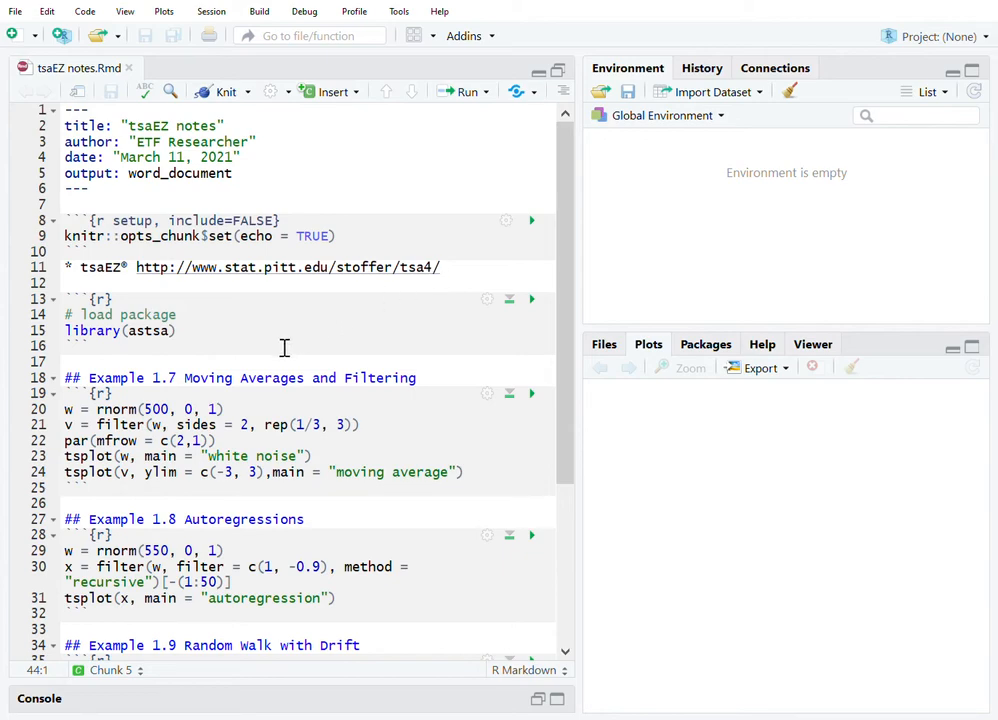
pyautogui.scroll(-3)
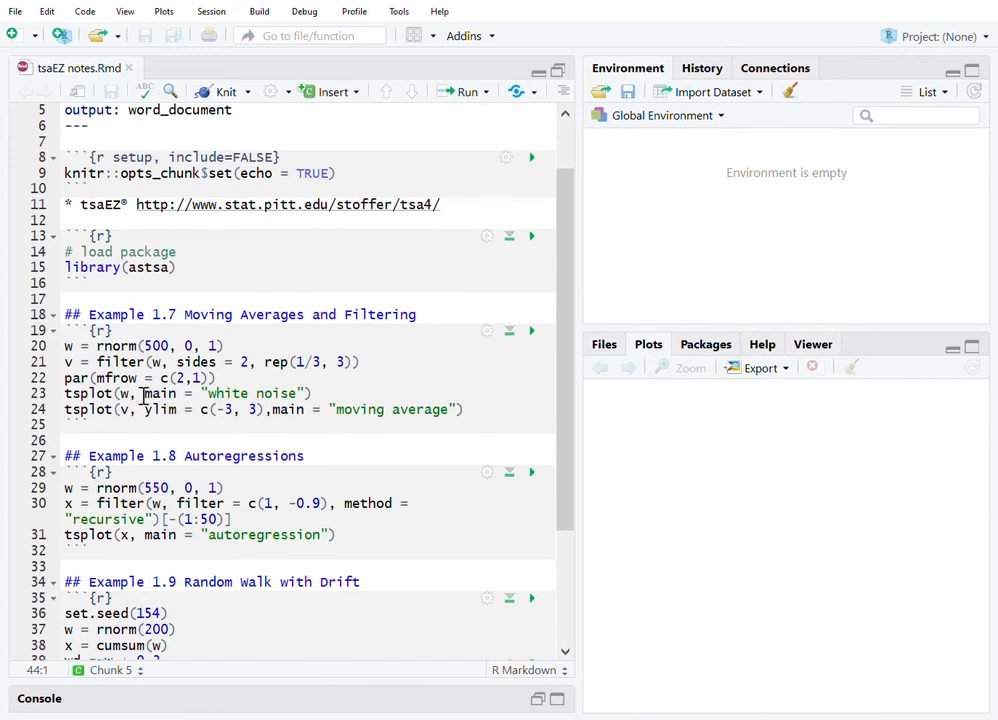
pyautogui.click(226, 346)
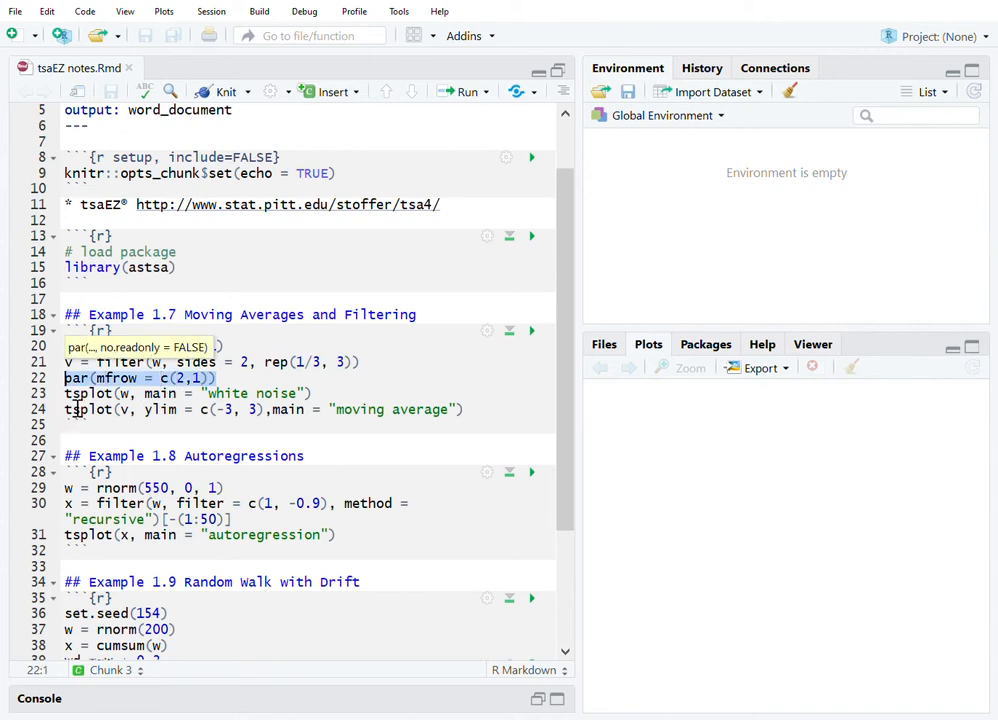
pyautogui.moveTo(372, 430)
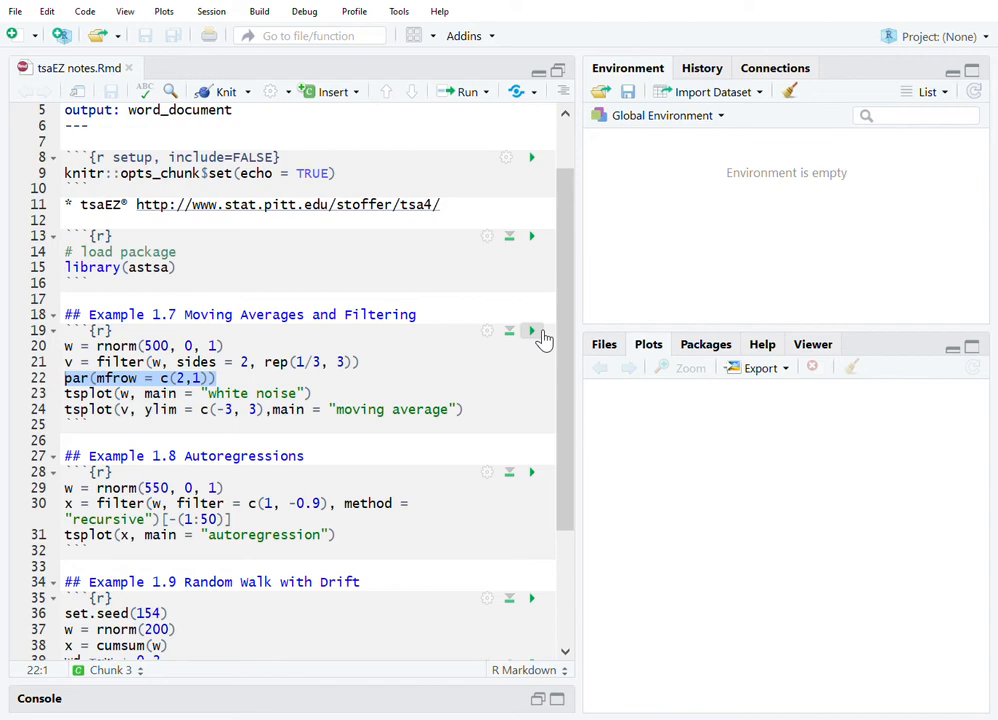
pyautogui.click(532, 330)
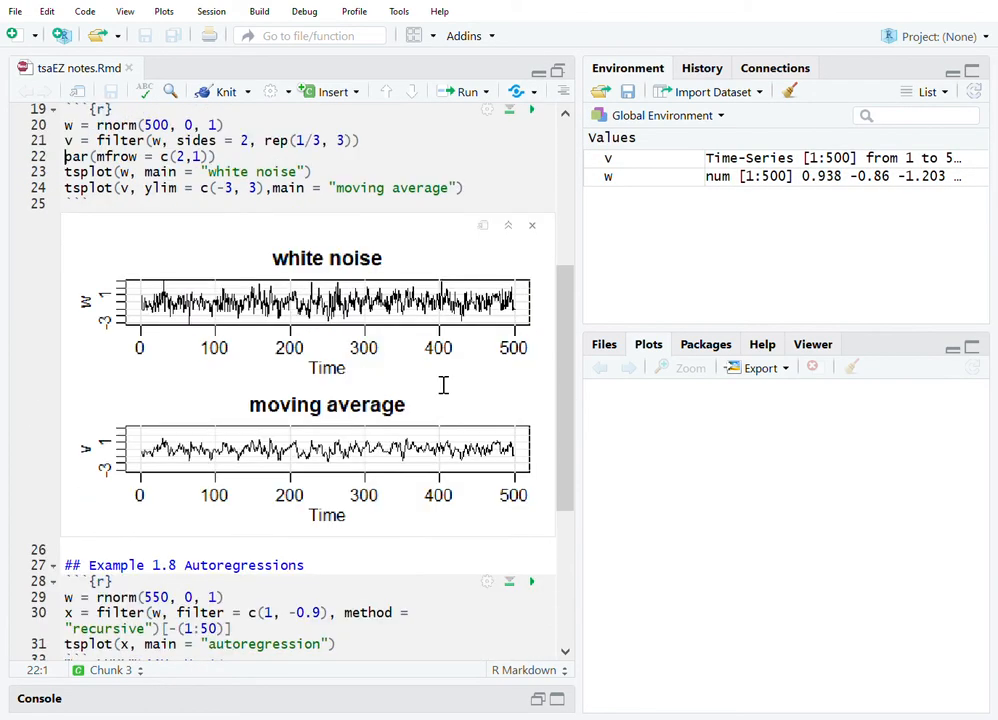
pyautogui.moveTo(200, 323)
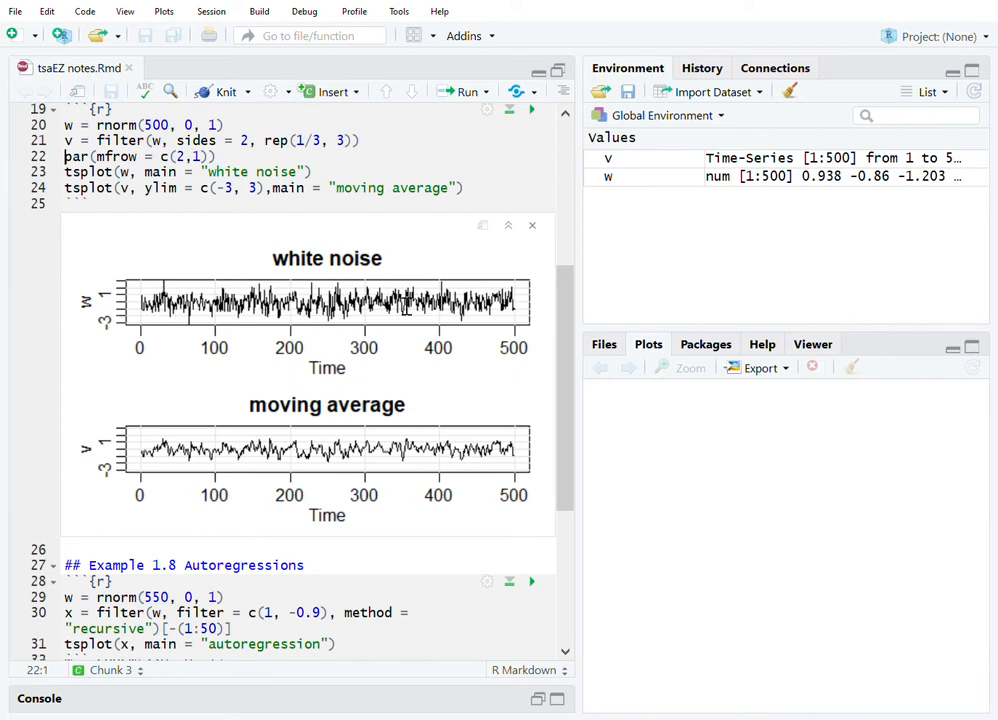
pyautogui.moveTo(507, 313)
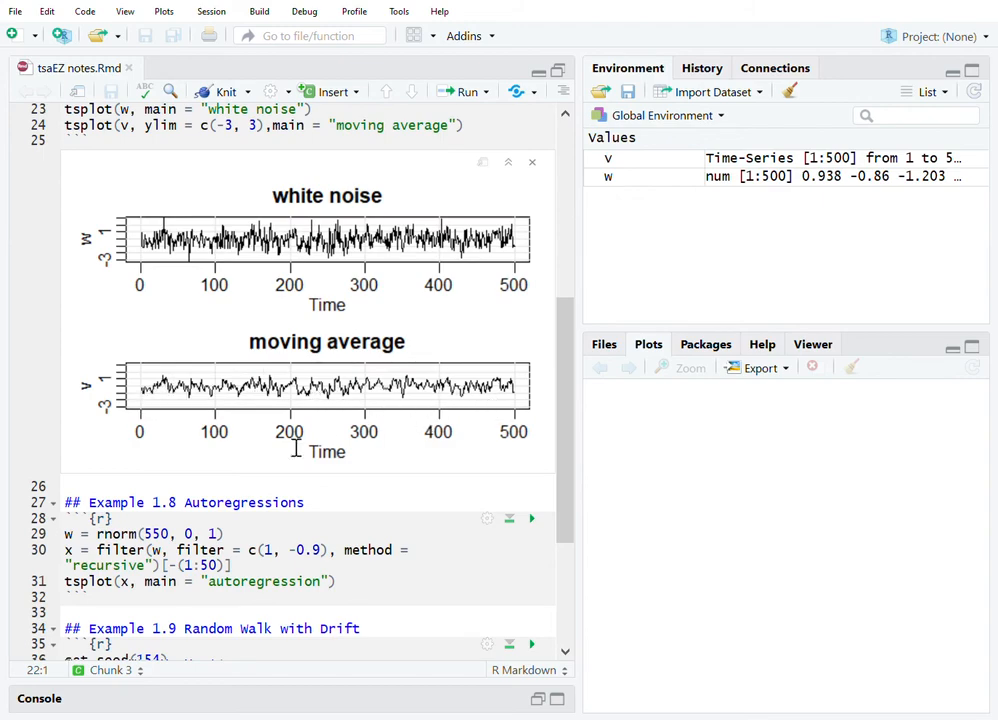
pyautogui.scroll(-3)
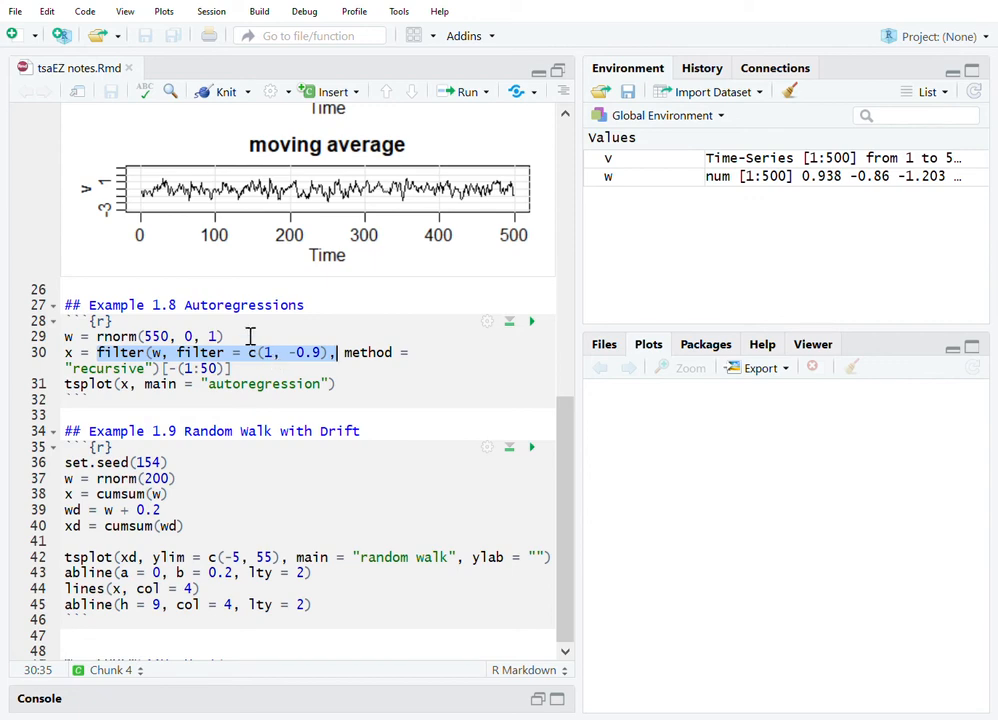
pyautogui.moveTo(312, 362)
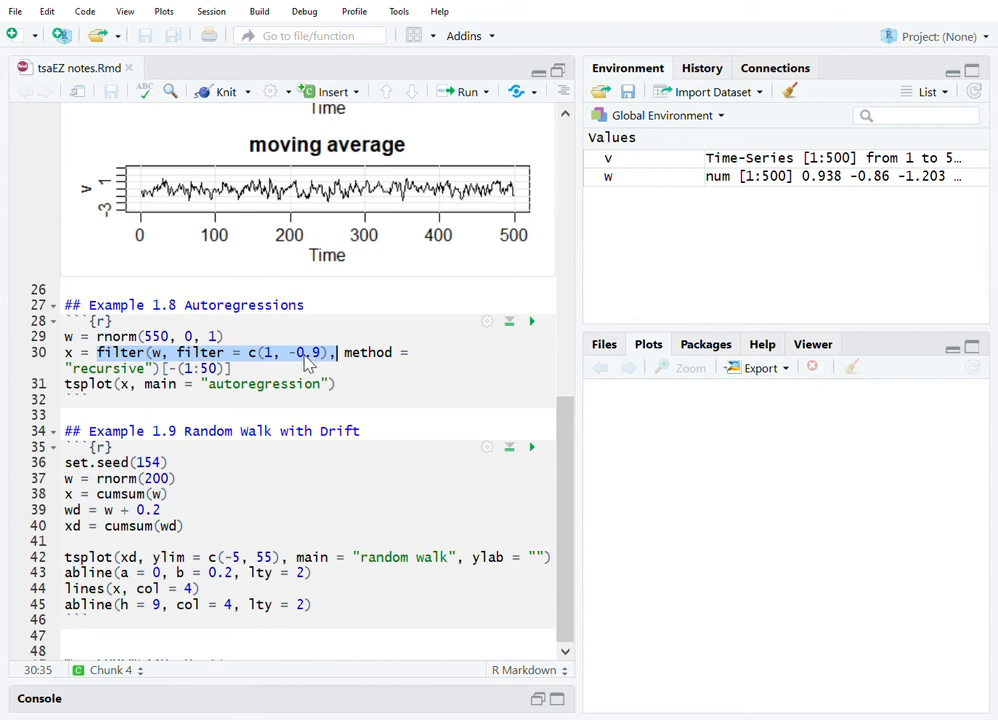
pyautogui.moveTo(312, 367)
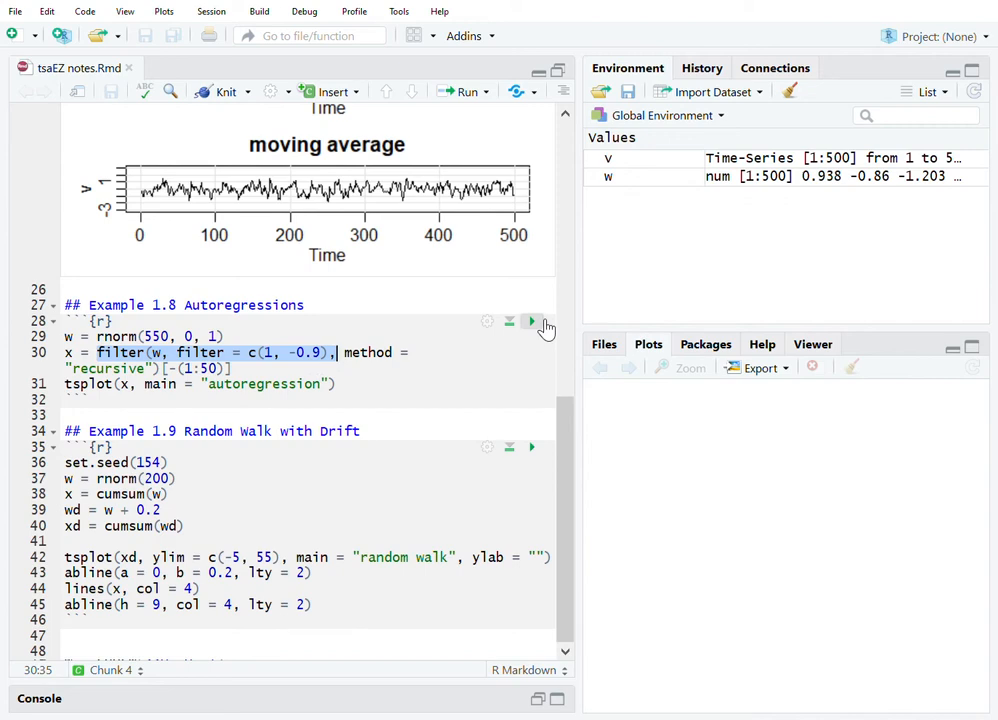
# - Run the Example 1.8 chunk to create the autoregression series x and a 550-value w
pyautogui.click(531, 321)
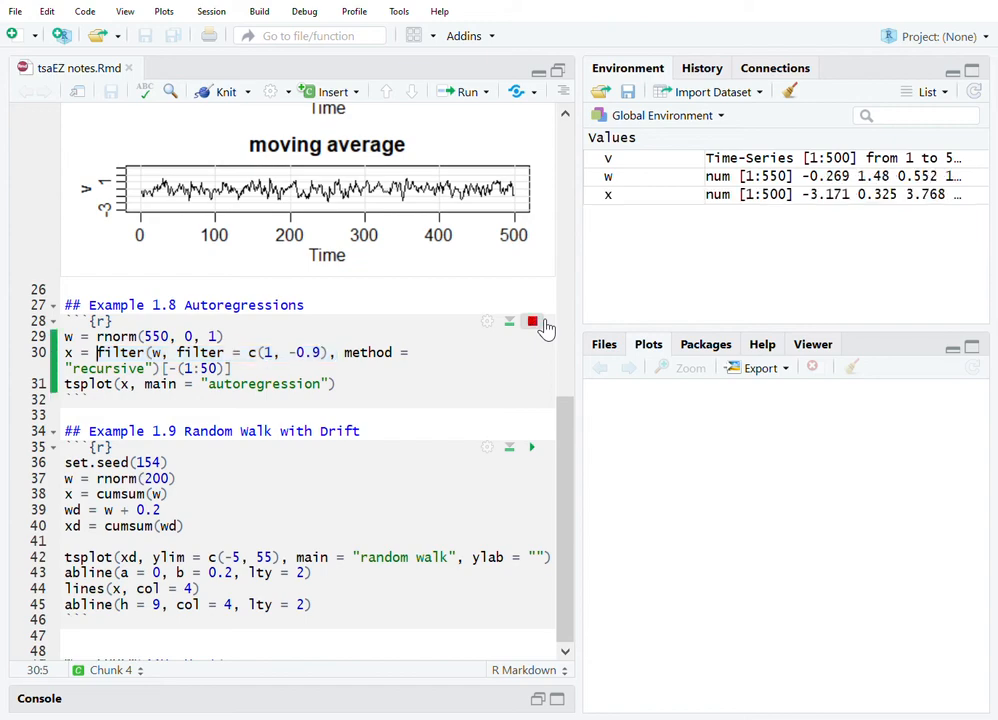
# - Finish the Example 1.8 run so the autoregression plot of x appears inline
pyautogui.click(532, 321)
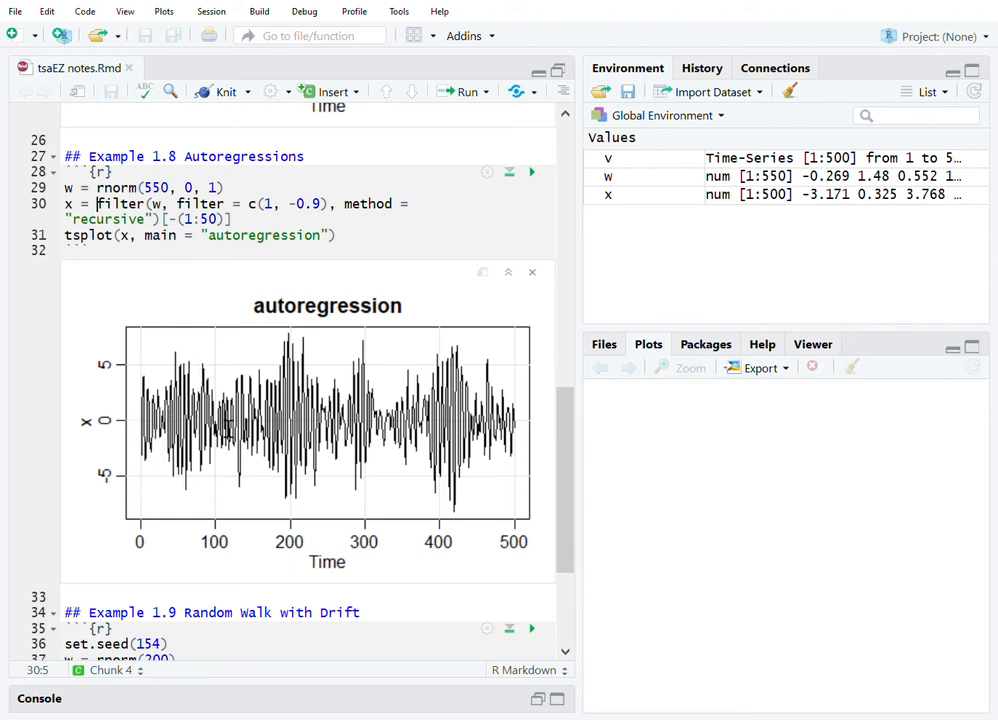
pyautogui.moveTo(540, 436)
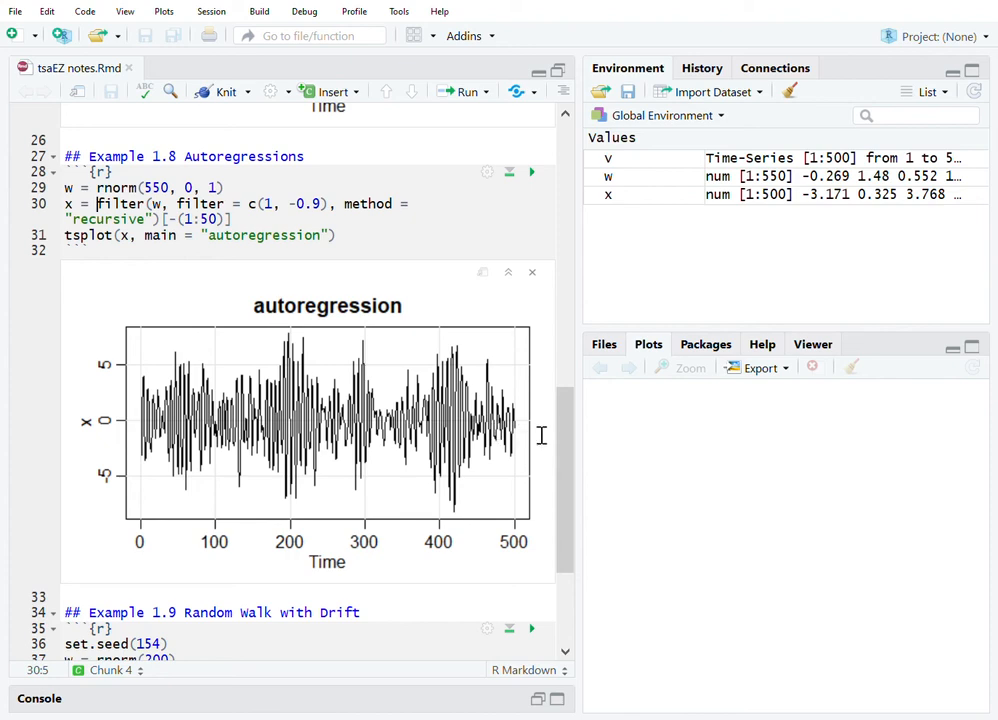
pyautogui.moveTo(145, 428)
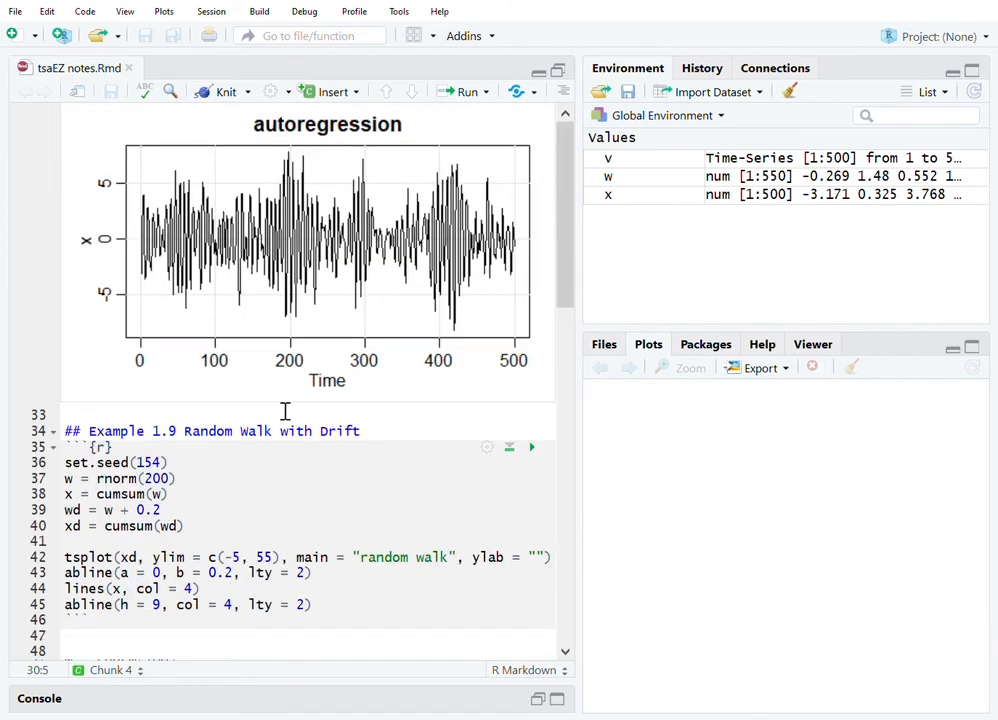
pyautogui.moveTo(237, 418)
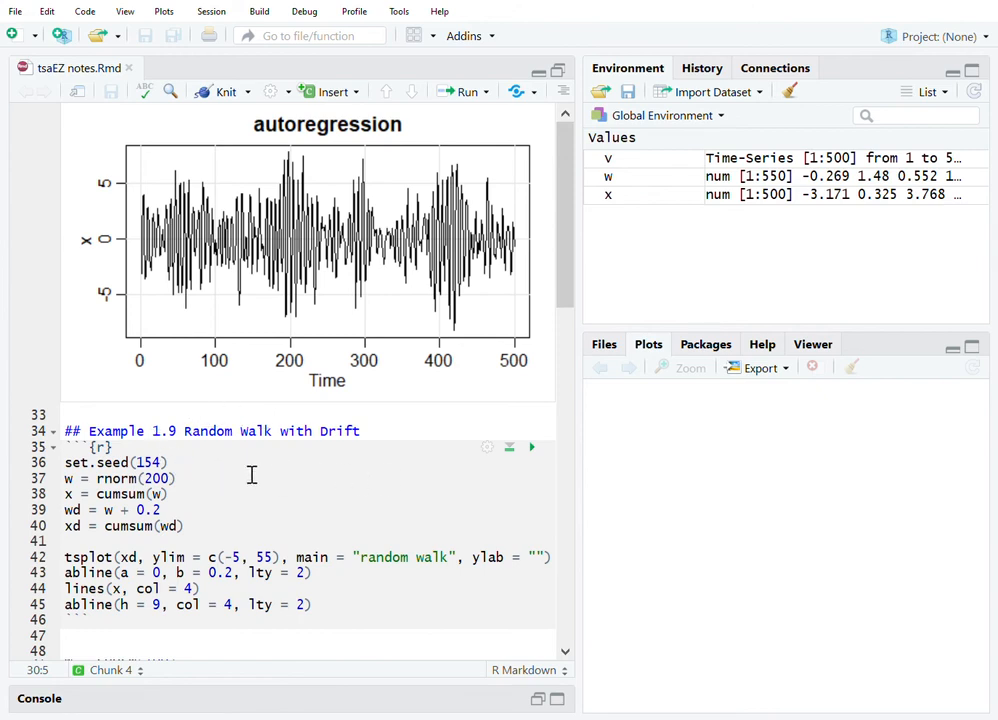
# - Run the Example 1.9 chunk, creating wd and xd and plotting the drifted random walk
pyautogui.click(170, 462)
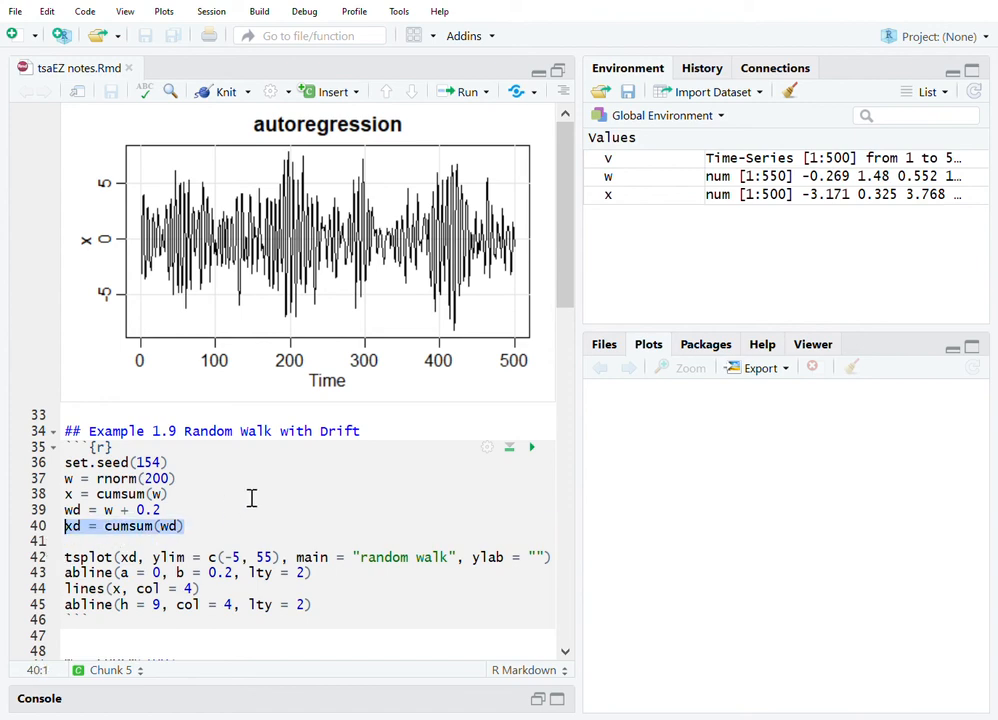
pyautogui.moveTo(417, 575)
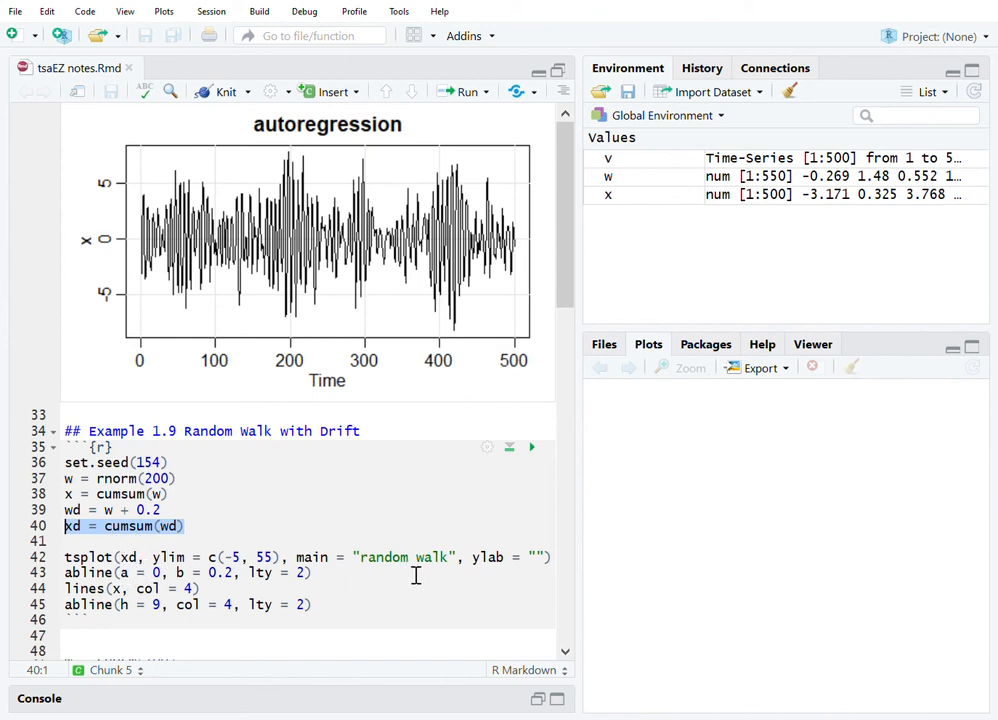
pyautogui.moveTo(416, 575)
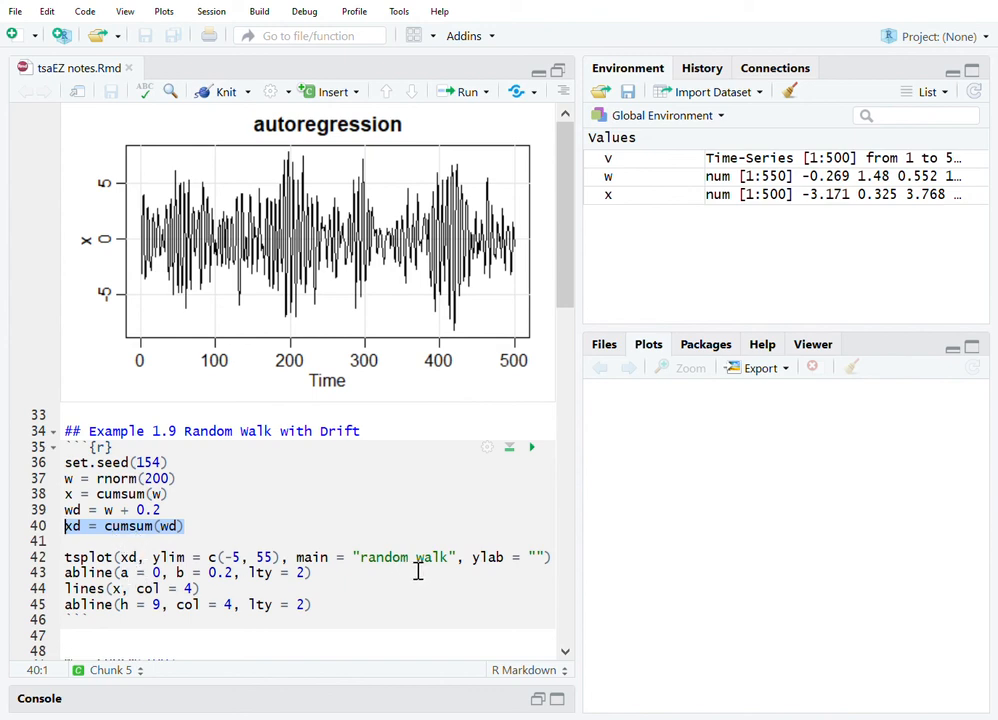
pyautogui.moveTo(179, 638)
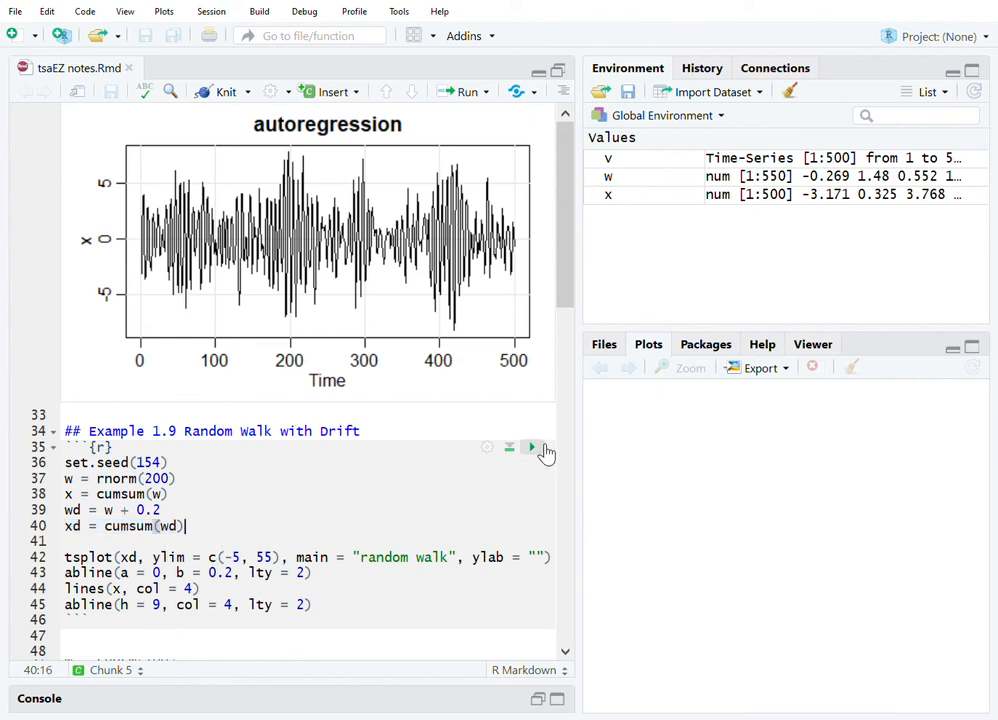
pyautogui.click(531, 446)
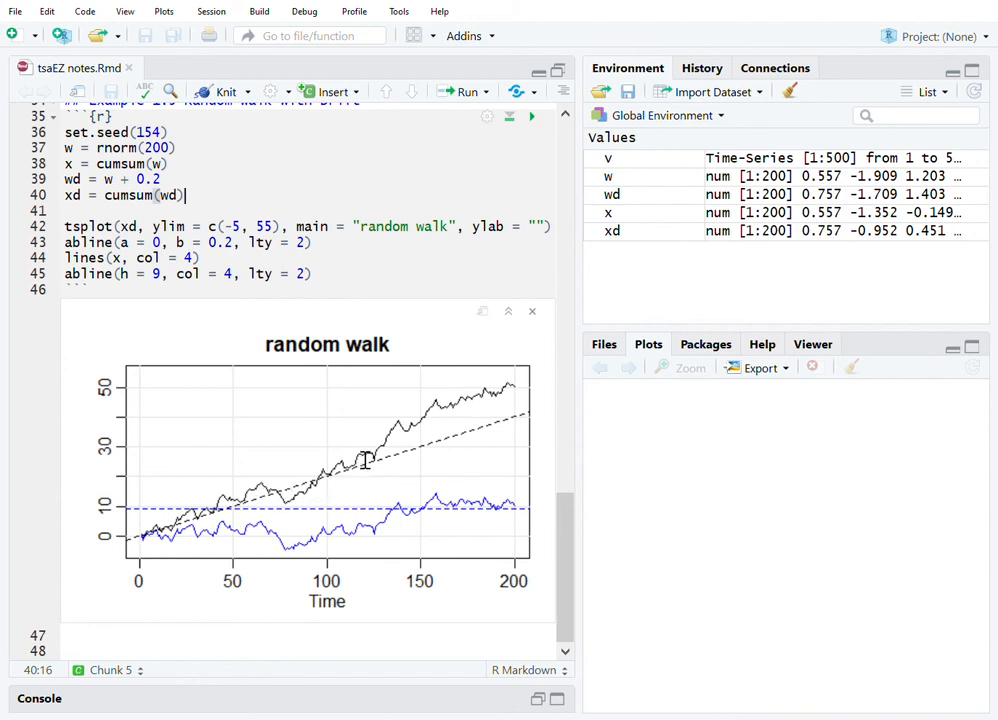
pyautogui.moveTo(518, 395)
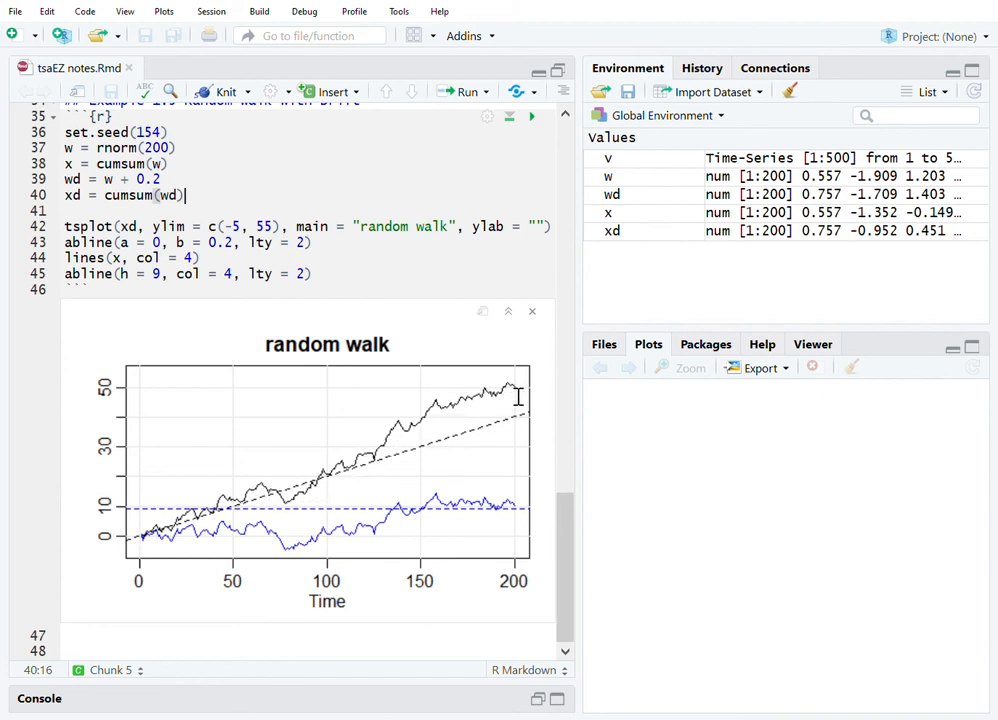
pyautogui.moveTo(525, 398)
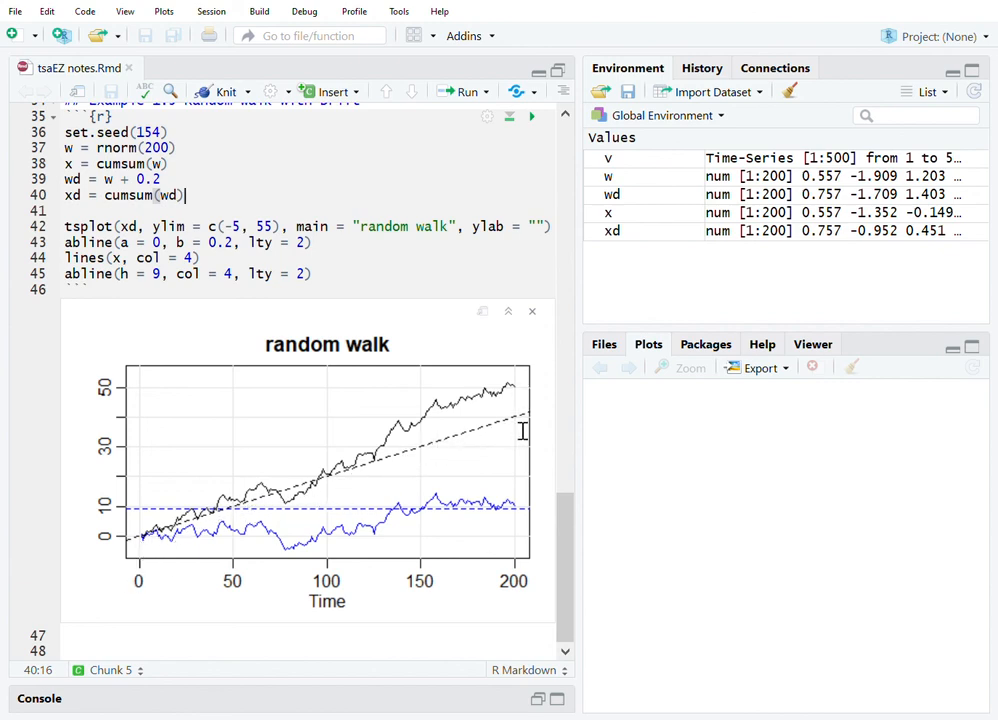
pyautogui.moveTo(252, 543)
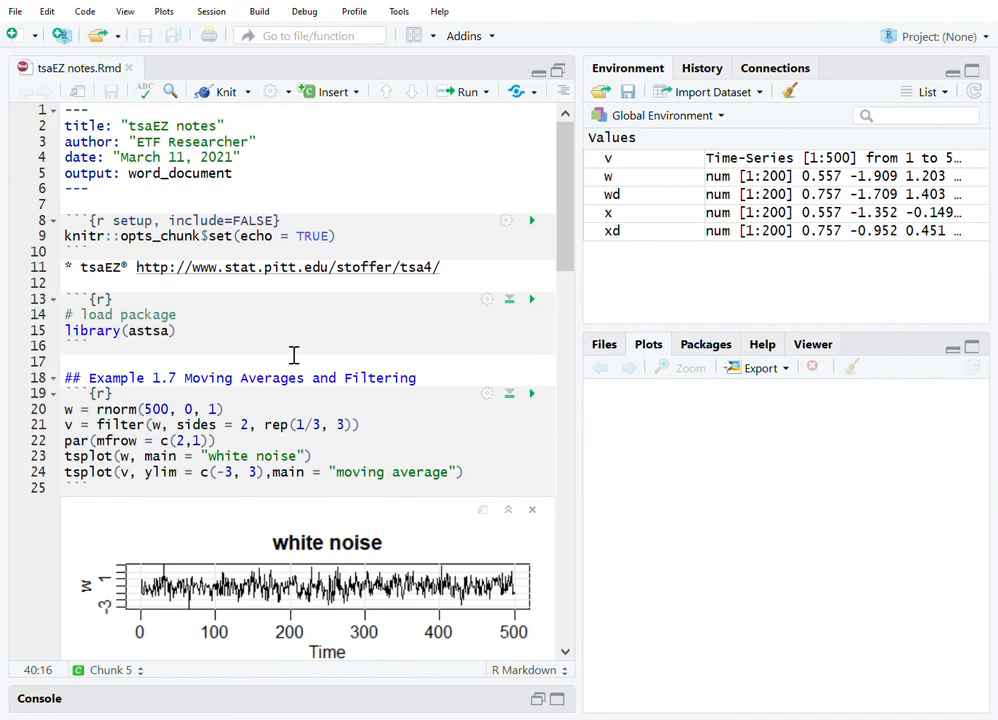
pyautogui.moveTo(226, 294)
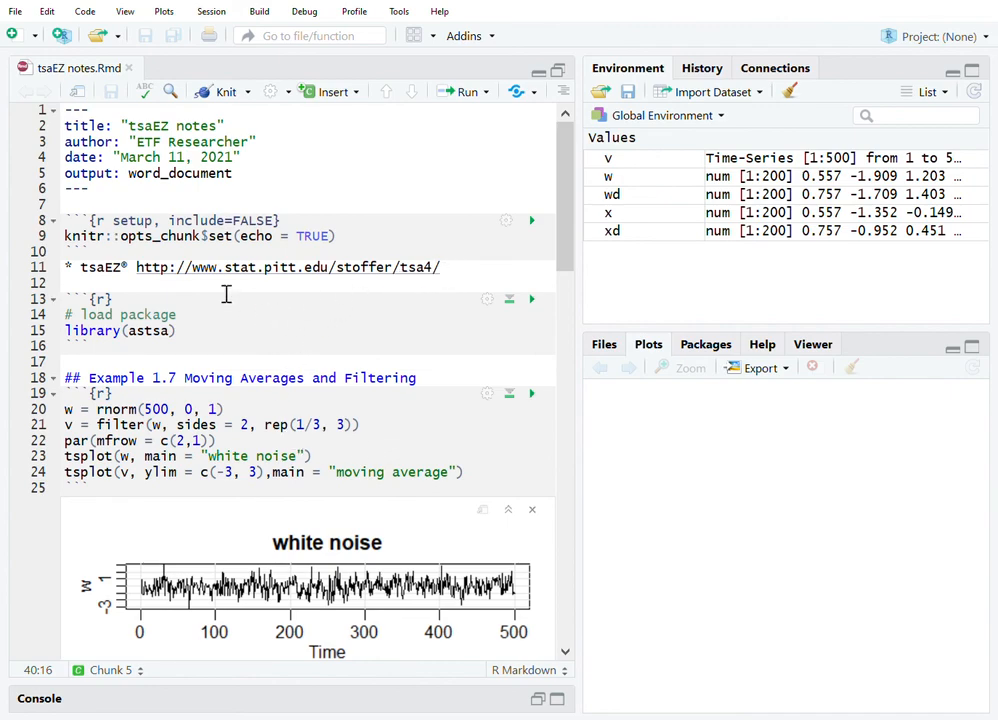